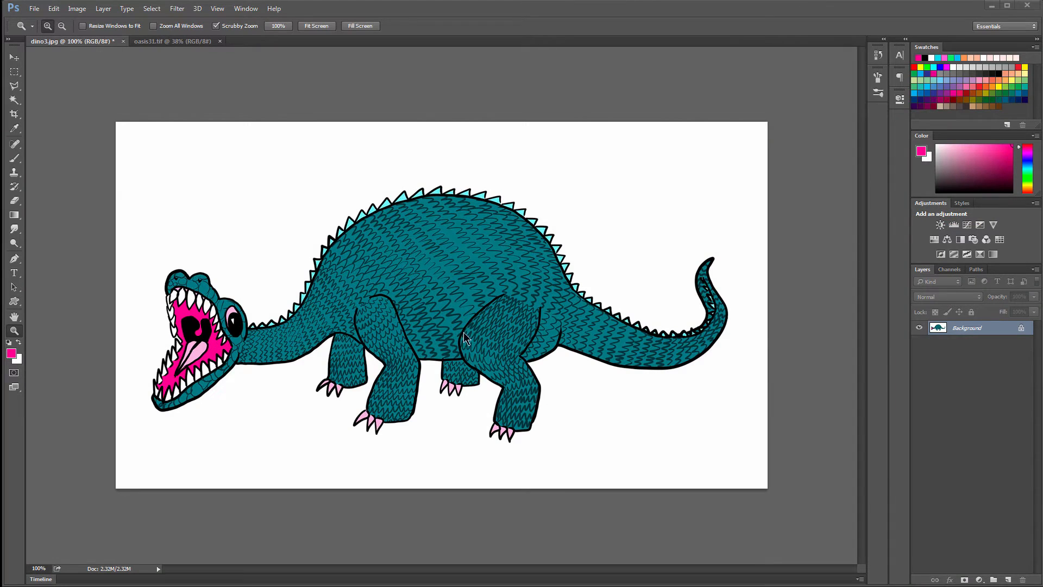
{"action": "mouse_move", "coordinate": [773, 399]}
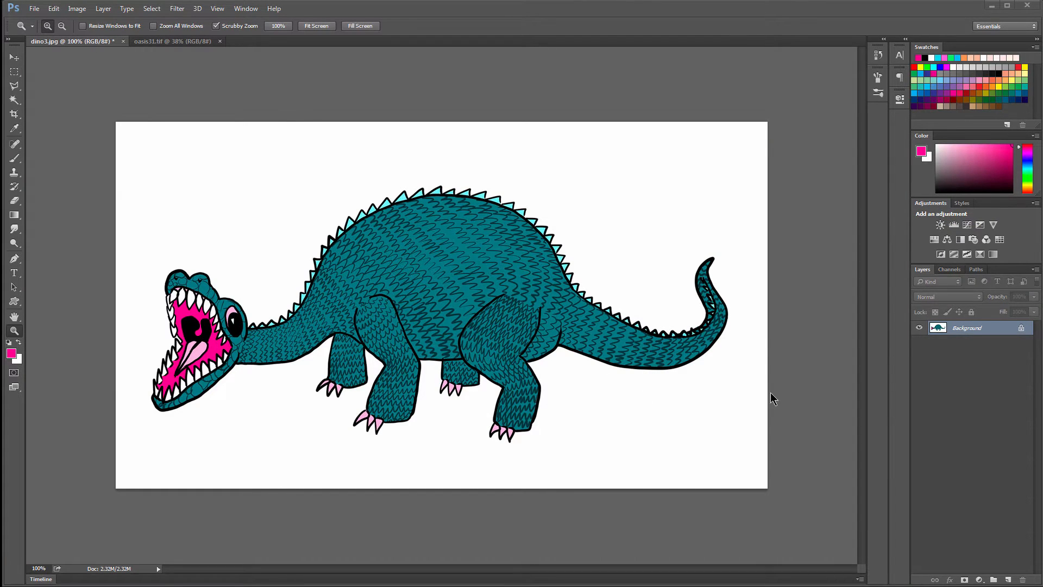
{"action": "mouse_move", "coordinate": [754, 402]}
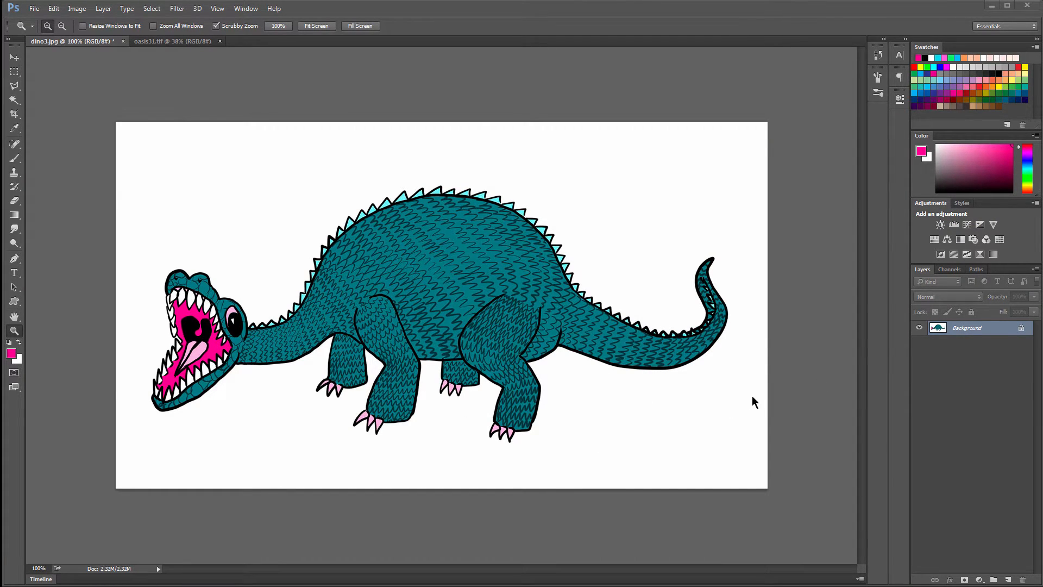
{"action": "mouse_move", "coordinate": [908, 555]}
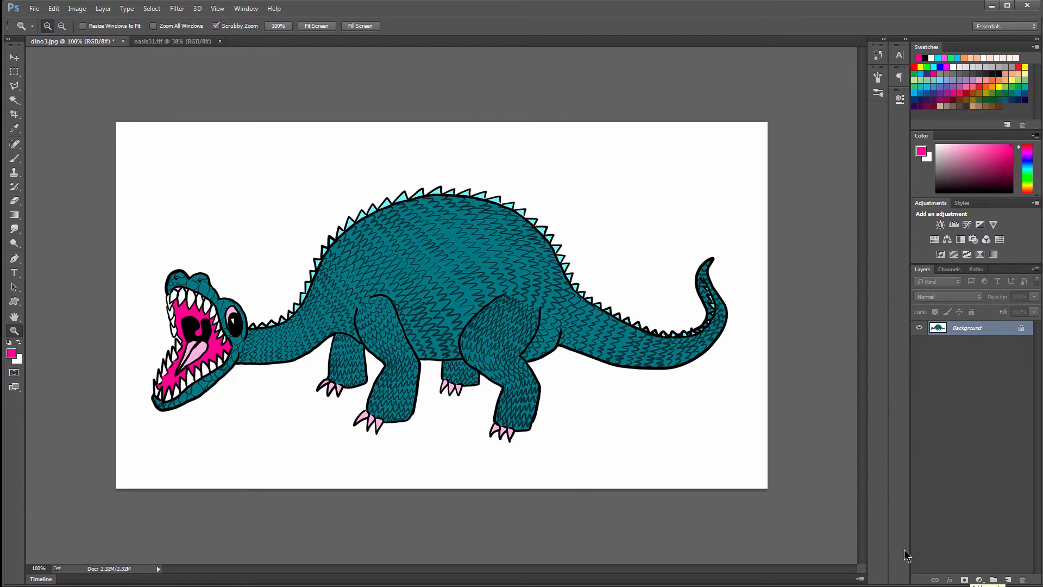
{"action": "mouse_move", "coordinate": [997, 540]}
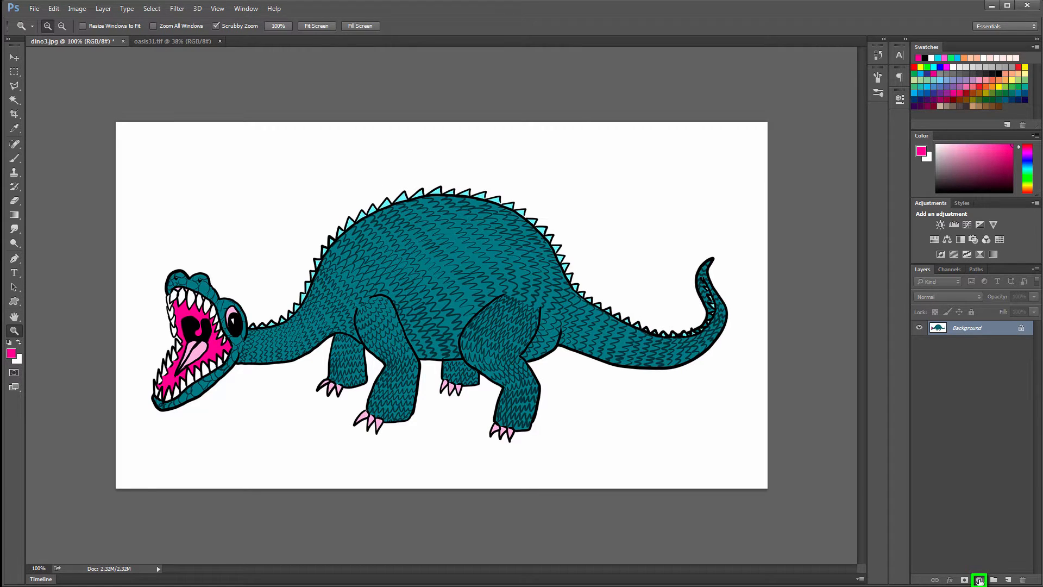
Step: Add a Hue/Saturation adjustment layer above the dinosaur background from the Layers panel
{"action": "left_click", "coordinate": [979, 579]}
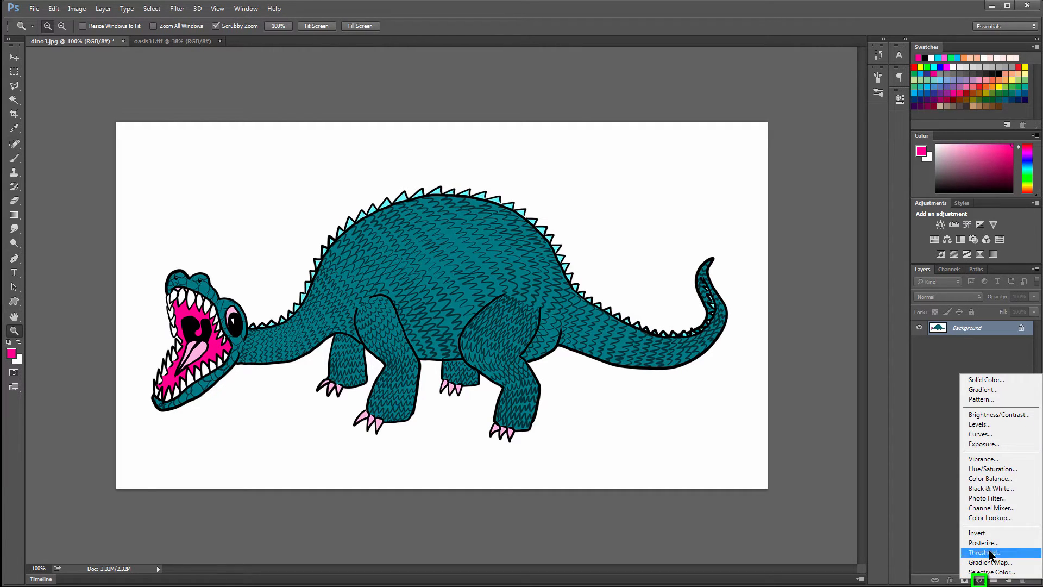
{"action": "mouse_move", "coordinate": [991, 468]}
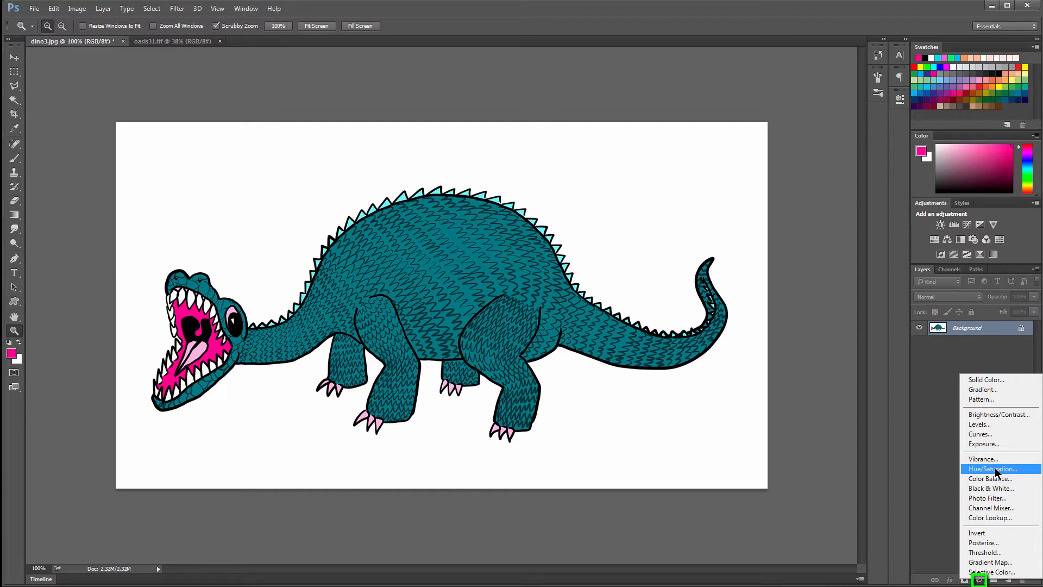
{"action": "mouse_move", "coordinate": [987, 473]}
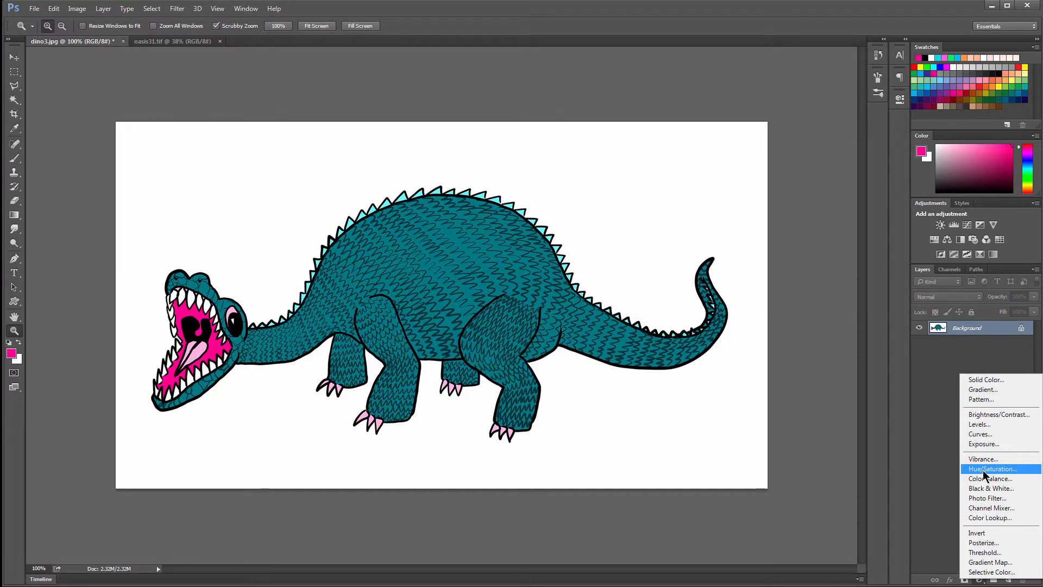
{"action": "left_click", "coordinate": [990, 469]}
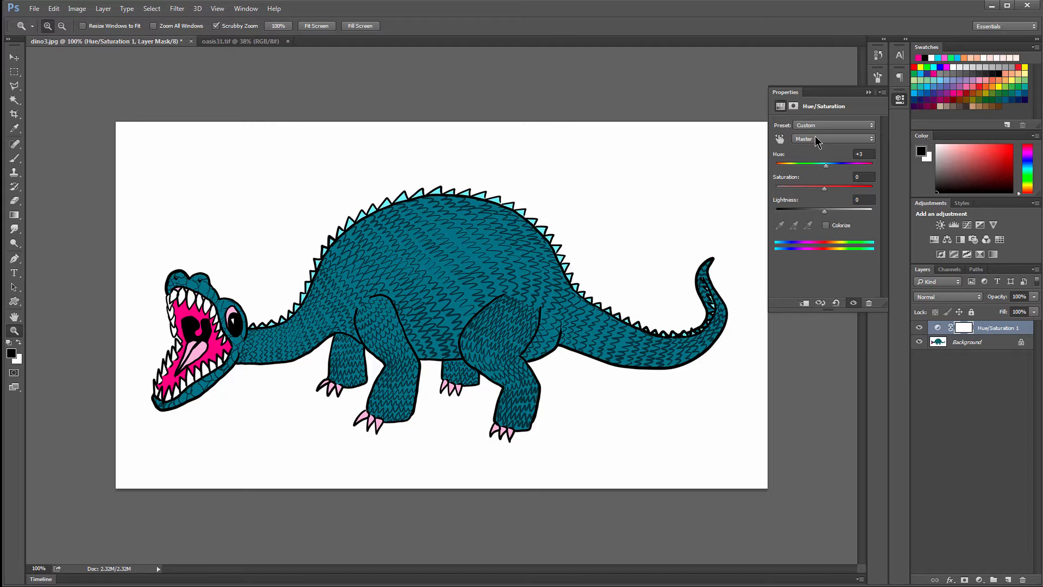
Step: Limit the adjustment to Magentas and shift the mouth to pale lilac (Hue -89, Saturation +81, Lightness +78)
{"action": "left_click", "coordinate": [831, 138]}
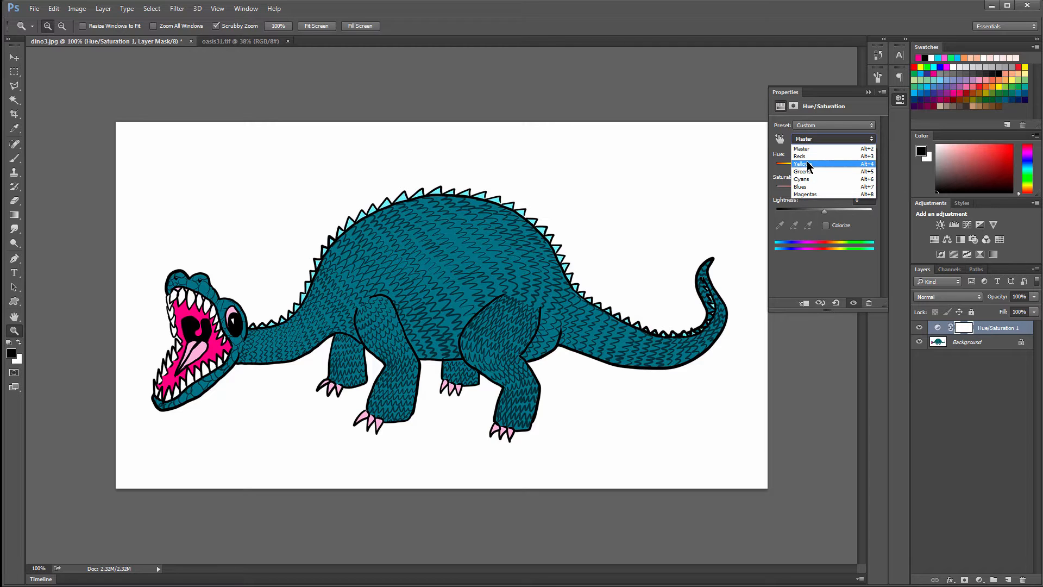
{"action": "mouse_move", "coordinate": [807, 172]}
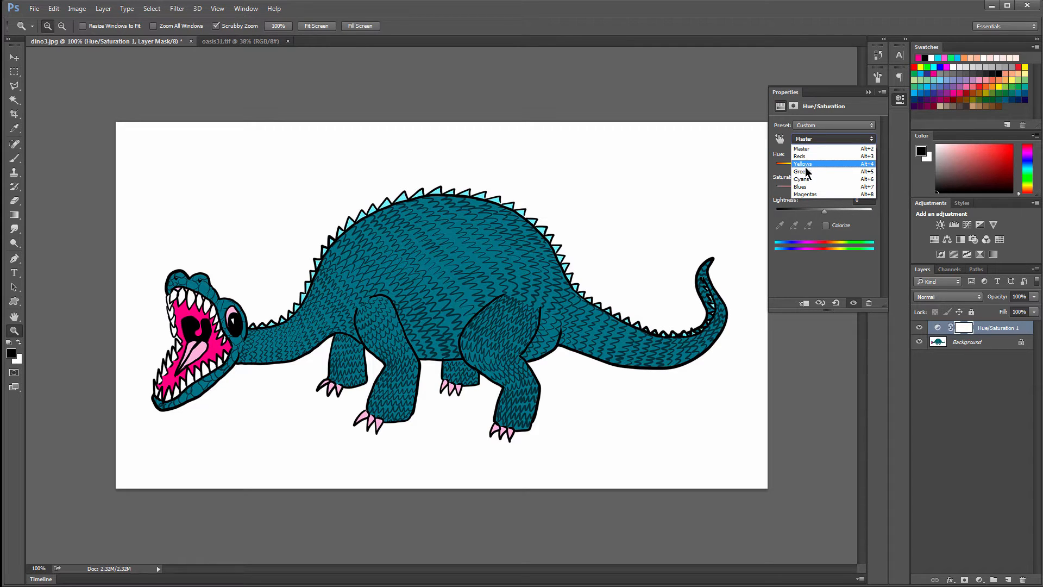
{"action": "mouse_move", "coordinate": [811, 189]}
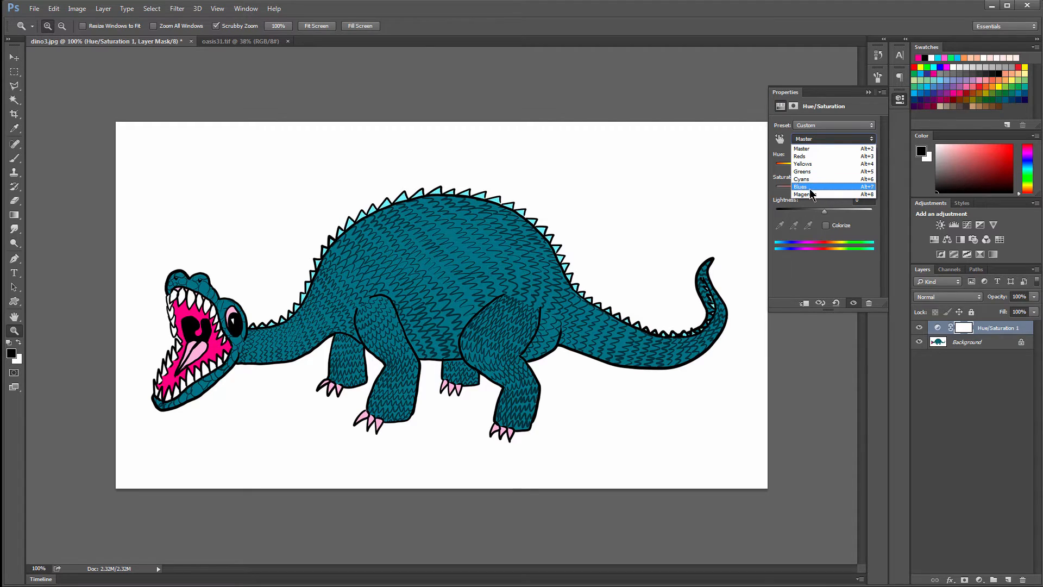
{"action": "left_click", "coordinate": [805, 194]}
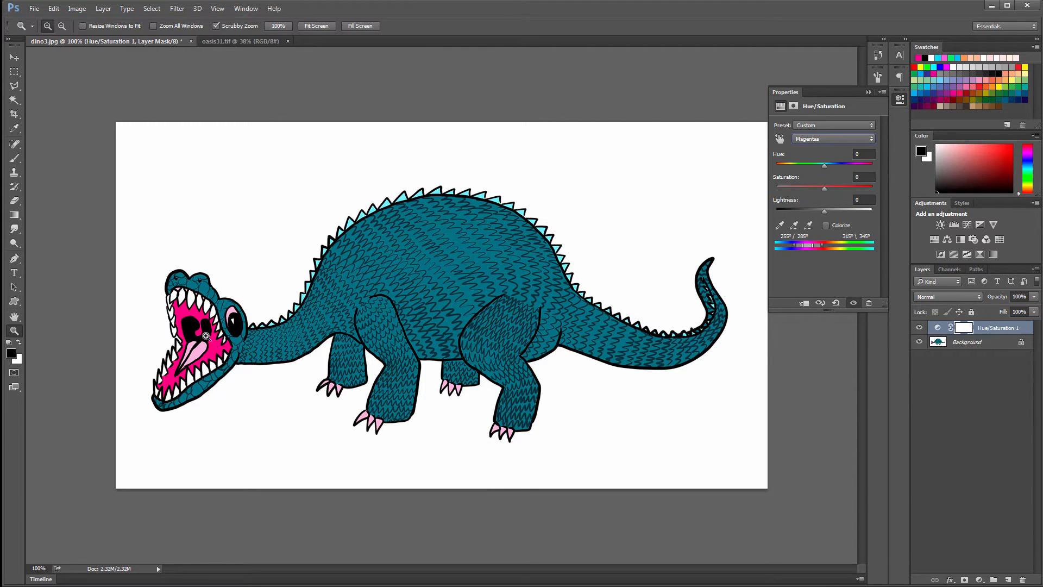
{"action": "mouse_move", "coordinate": [437, 299]}
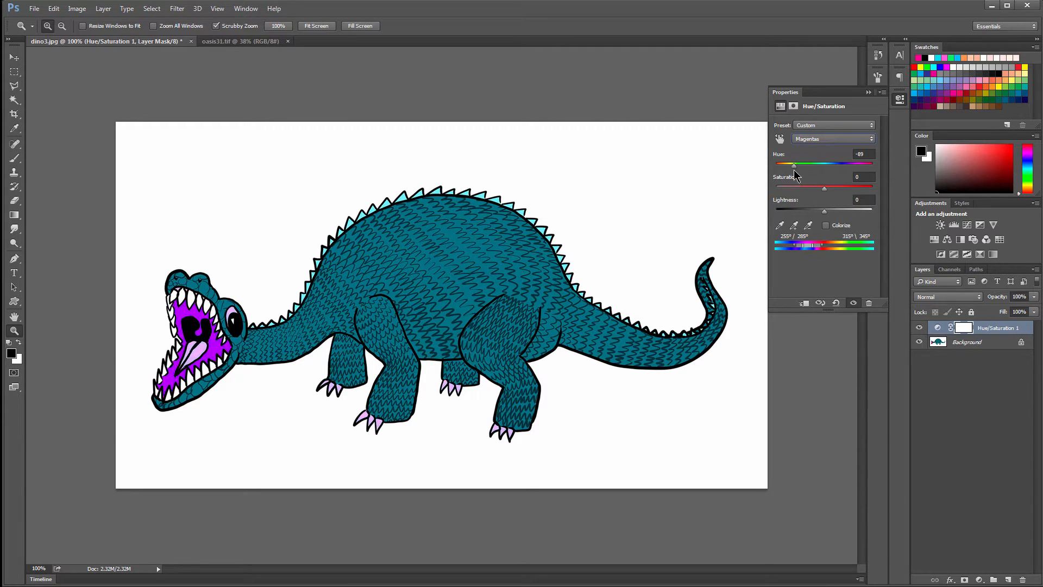
{"action": "mouse_move", "coordinate": [825, 193]}
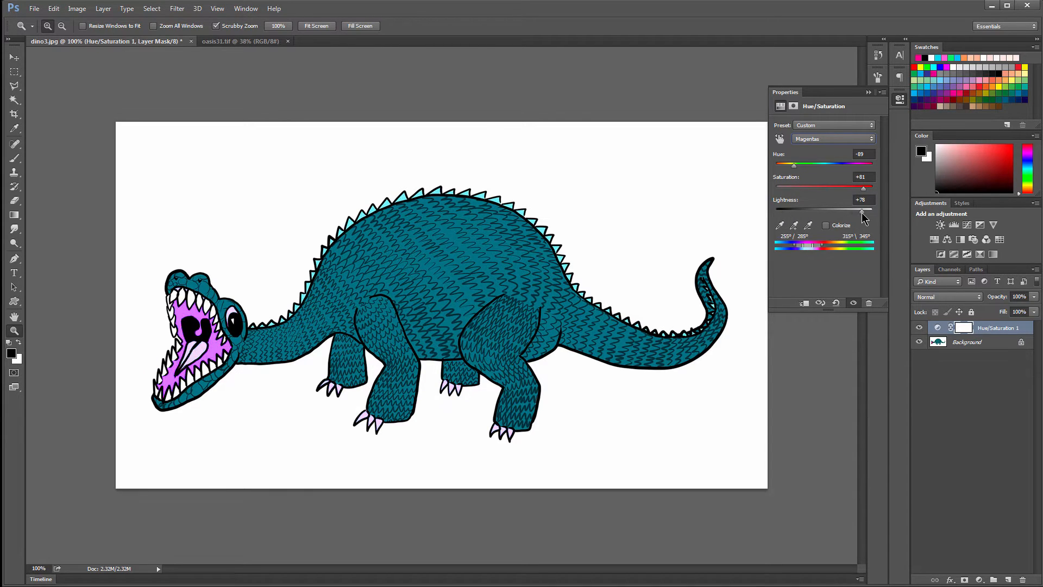
{"action": "left_click", "coordinate": [834, 137]}
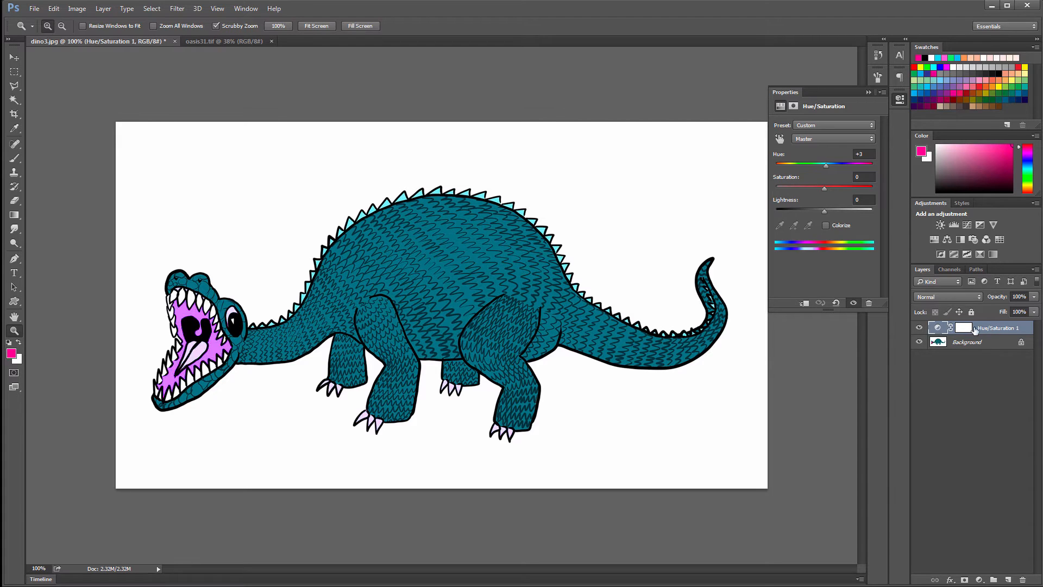
Step: Hide the Hue/Saturation layer to compare the lilac mouth with the original pink
{"action": "left_click", "coordinate": [920, 327]}
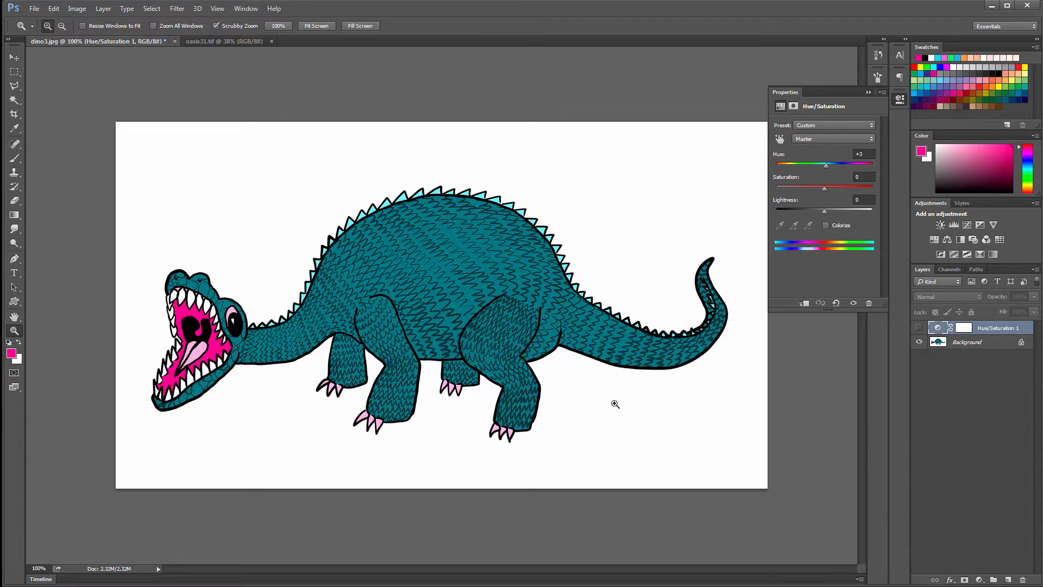
{"action": "mouse_move", "coordinate": [151, 9]}
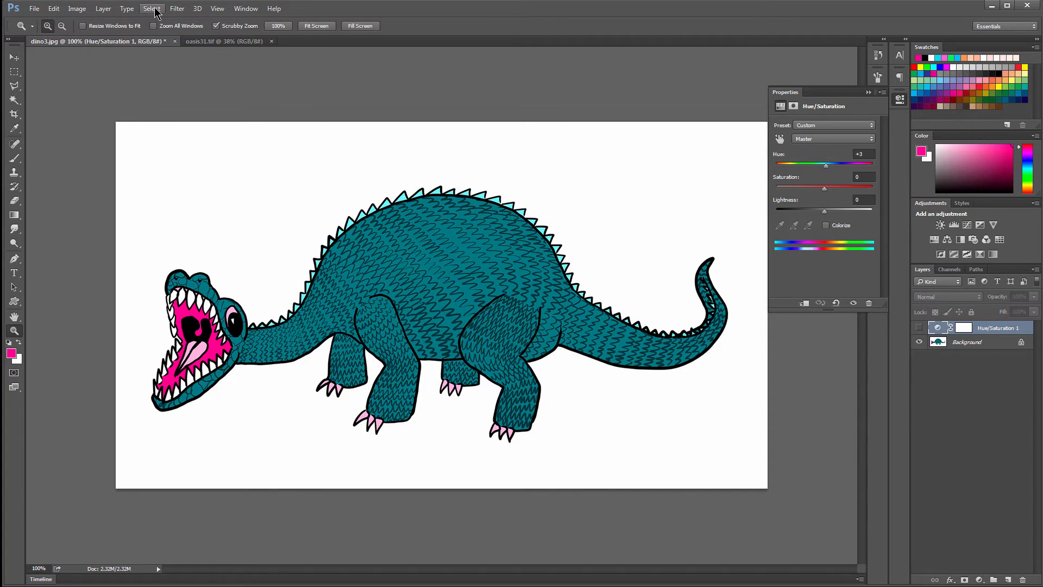
{"action": "mouse_move", "coordinate": [103, 8]}
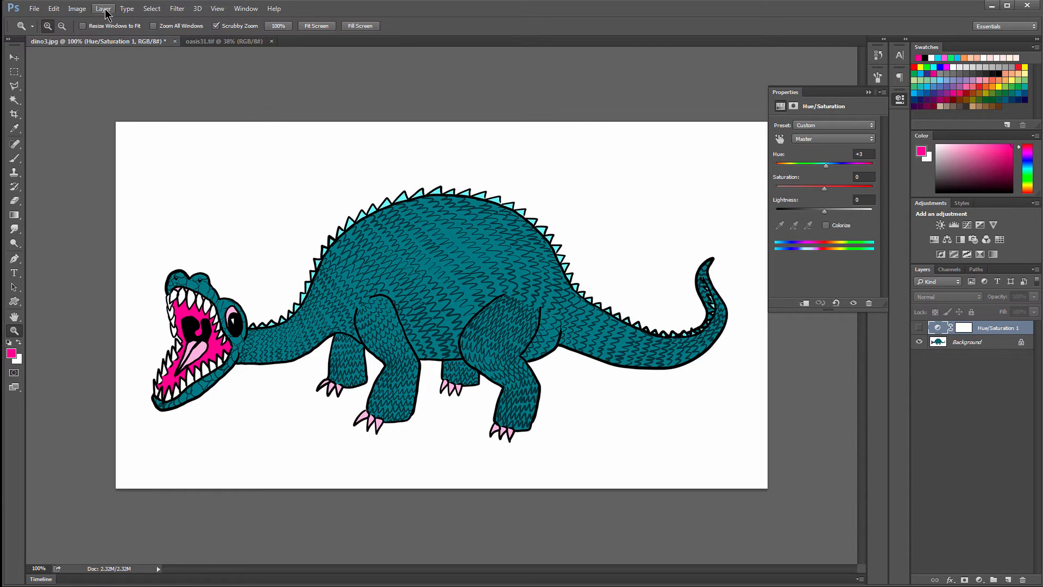
Step: Select the dinosaur's teal body with Color Range, previewing the image and sampling the teal
{"action": "left_click", "coordinate": [152, 7]}
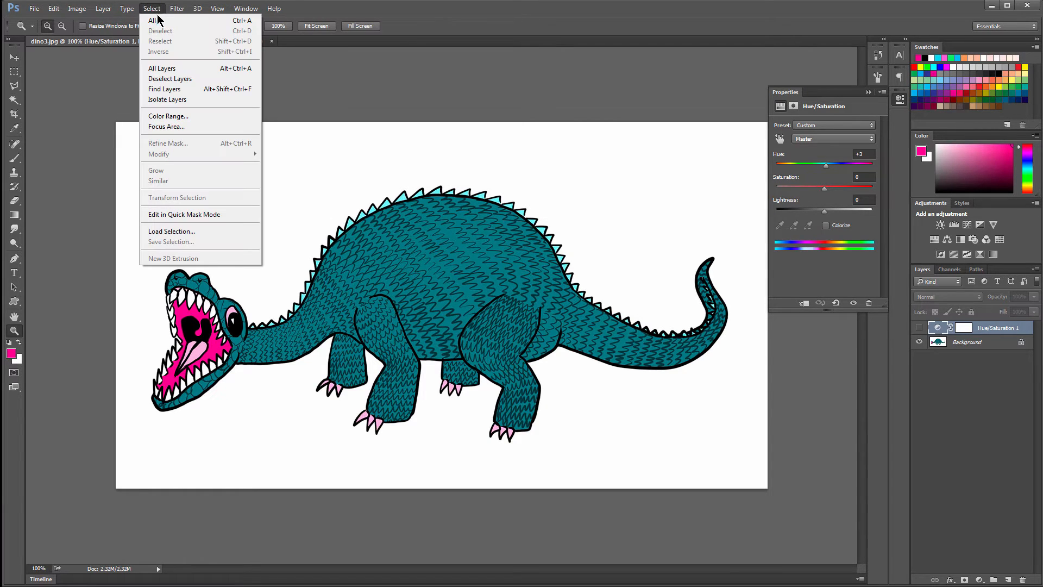
{"action": "left_click", "coordinate": [167, 116]}
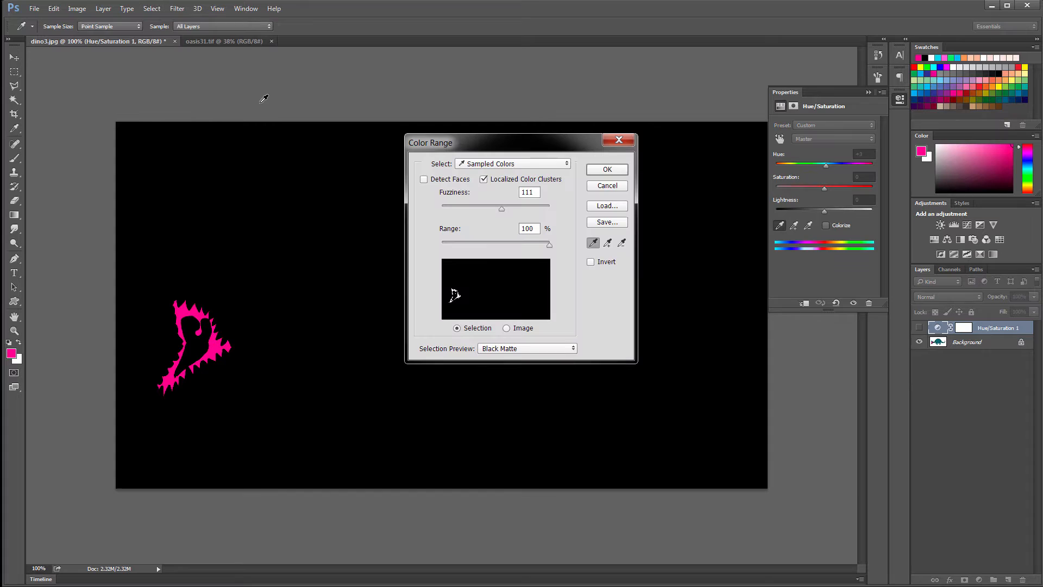
{"action": "mouse_move", "coordinate": [507, 333]}
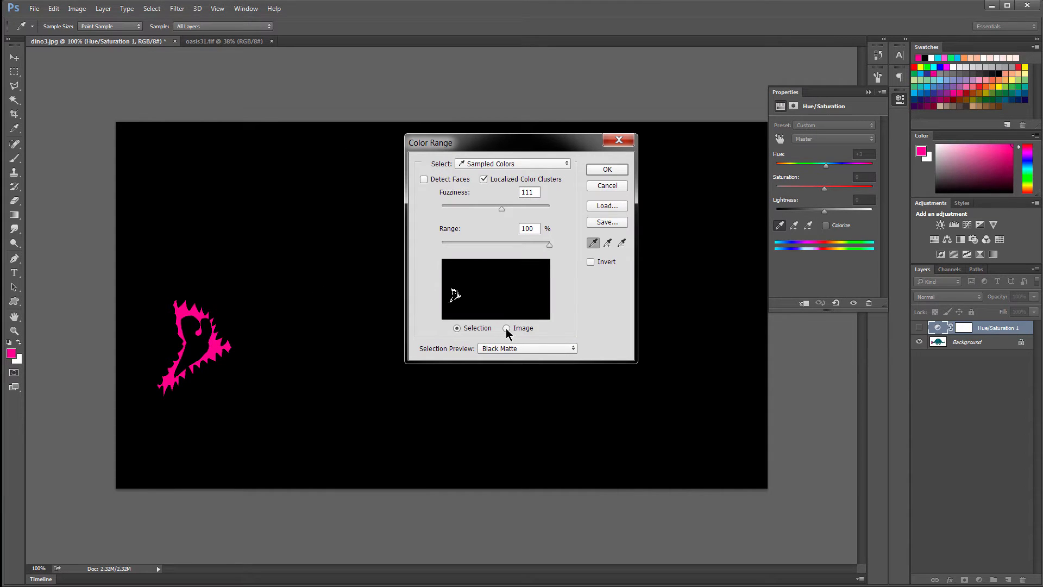
{"action": "left_click", "coordinate": [506, 328]}
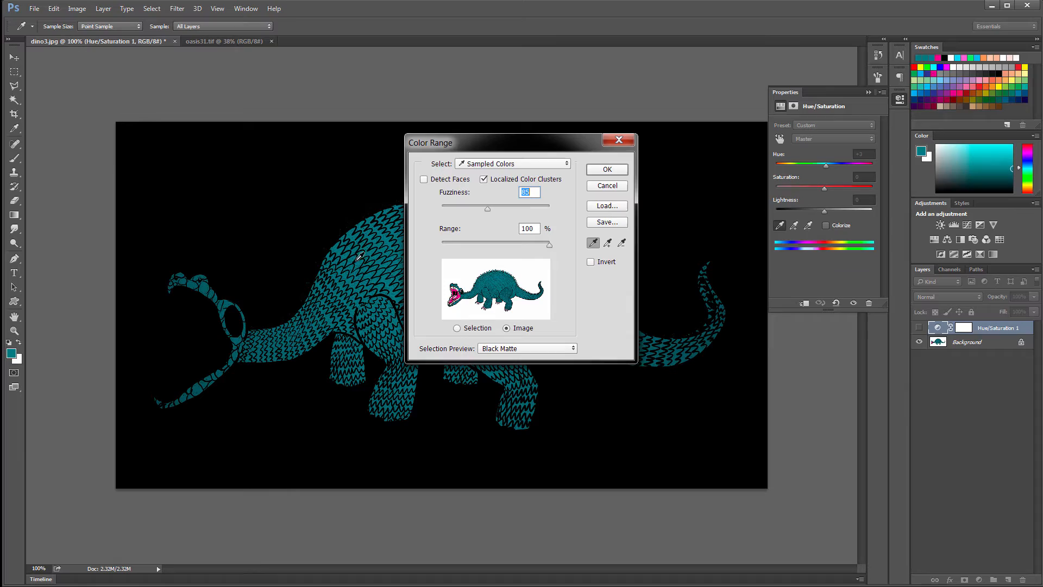
{"action": "mouse_move", "coordinate": [621, 163]}
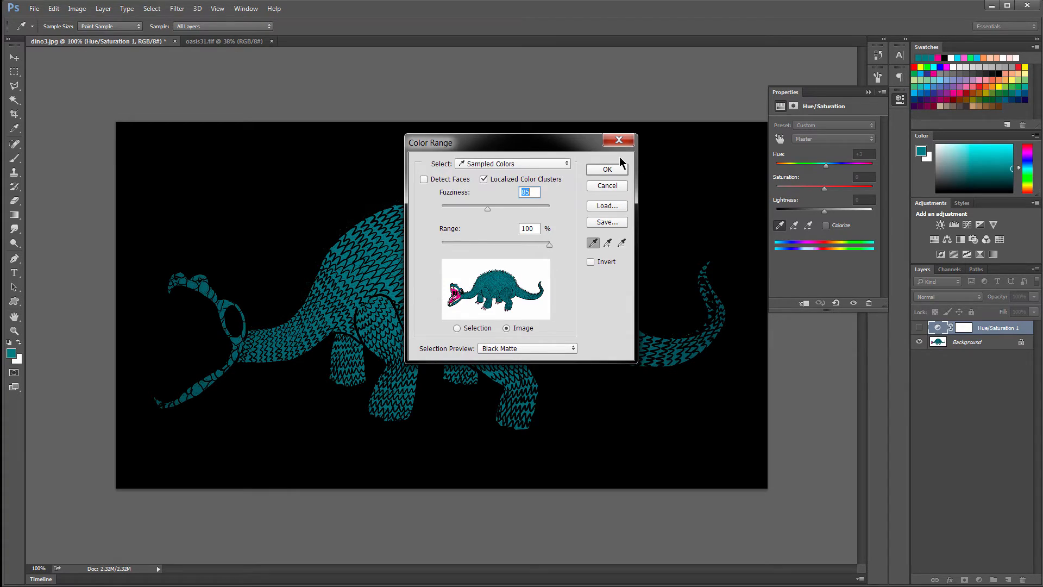
{"action": "left_click", "coordinate": [605, 170]}
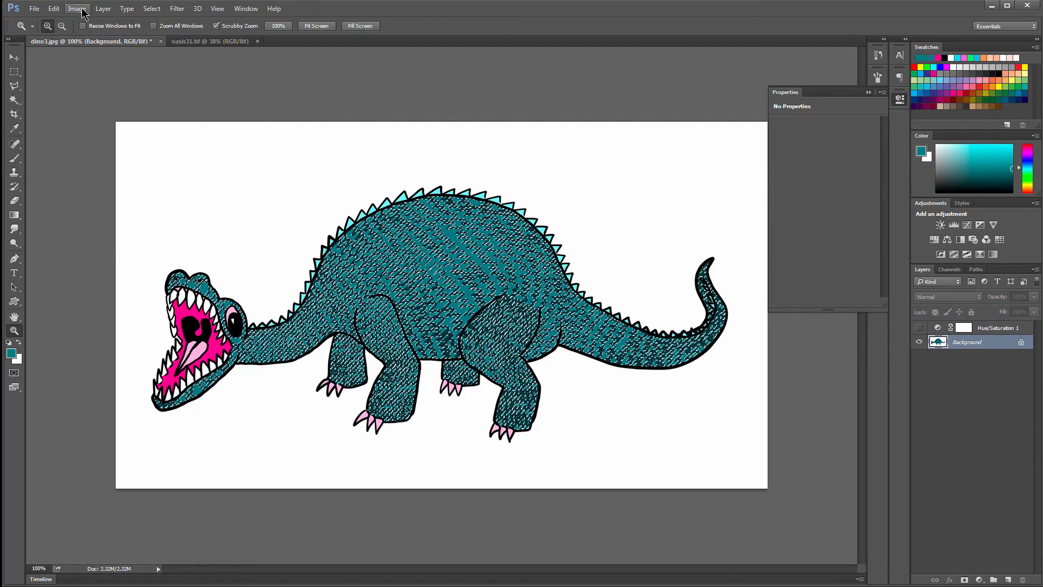
Step: Shift the selected teal body to olive green via Hue/Saturation, then bring up oasis31.tif
{"action": "left_click", "coordinate": [76, 8]}
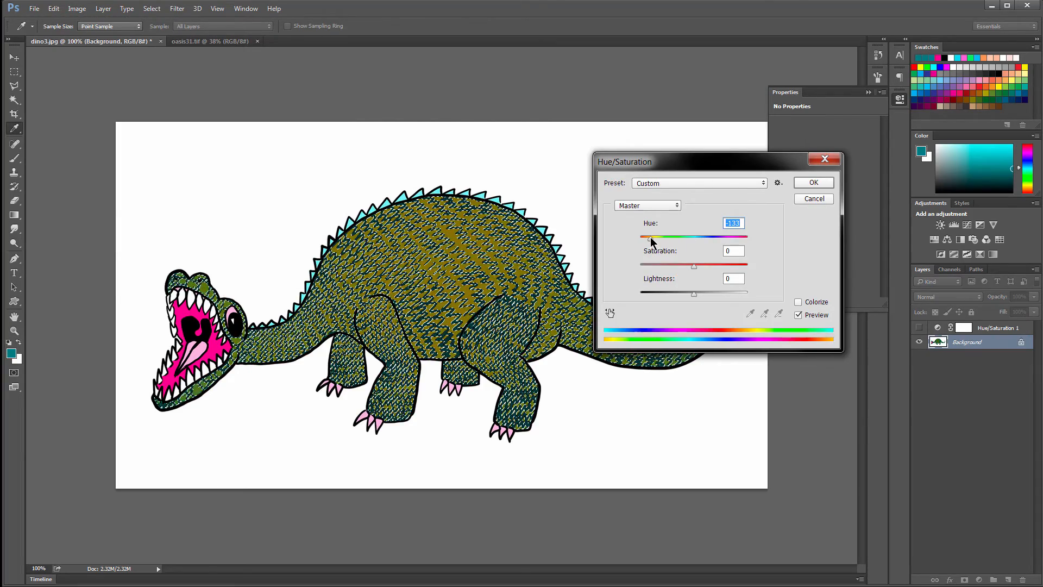
{"action": "left_click", "coordinate": [812, 182]}
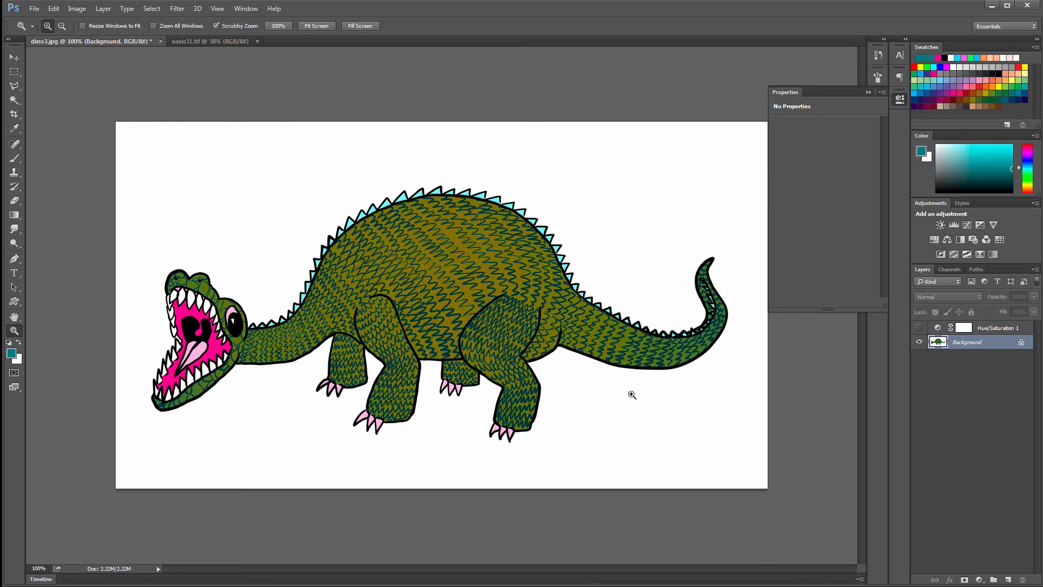
{"action": "left_click", "coordinate": [208, 40]}
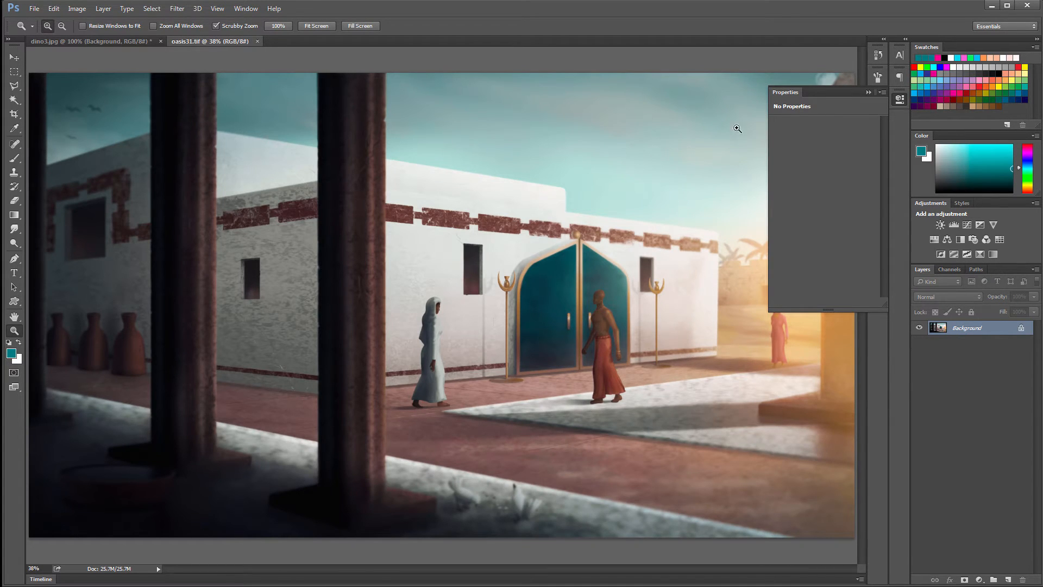
Step: Add a Color Balance adjustment layer cooling the oasis scene (Cyan-Red -48, Yellow-Blue +60)
{"action": "left_click", "coordinate": [868, 91]}
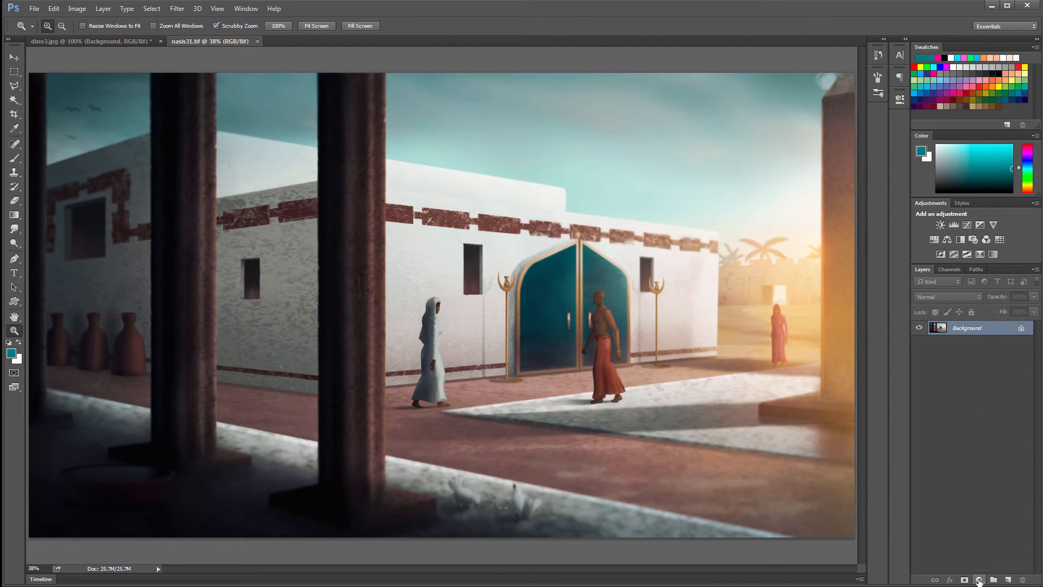
{"action": "left_click", "coordinate": [979, 579]}
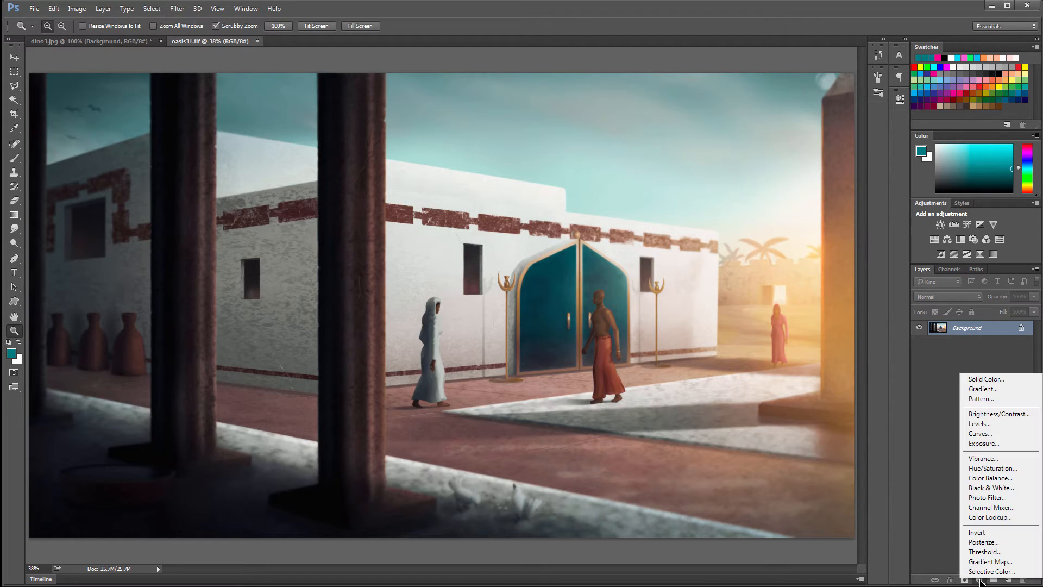
{"action": "left_click", "coordinate": [990, 478]}
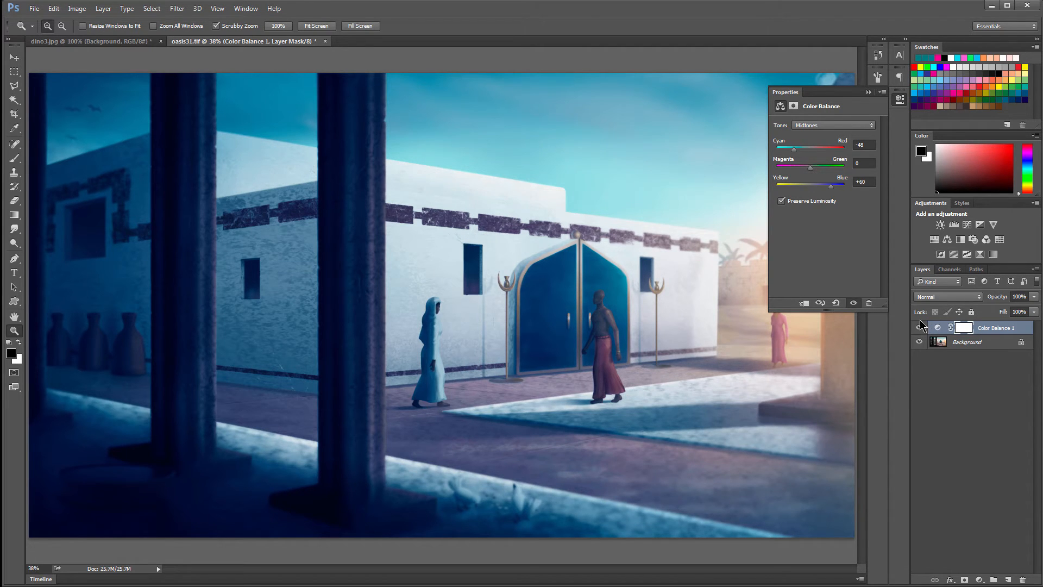
Step: Toggle the Color Balance layer to compare with the original, then show the gradient tool choices
{"action": "left_click", "coordinate": [920, 327]}
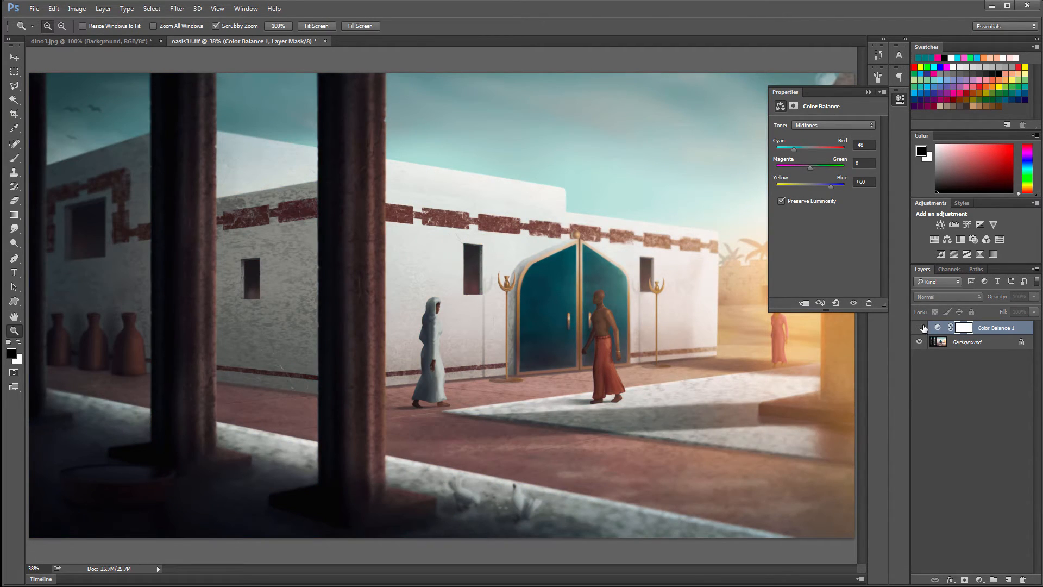
{"action": "left_click", "coordinate": [920, 327]}
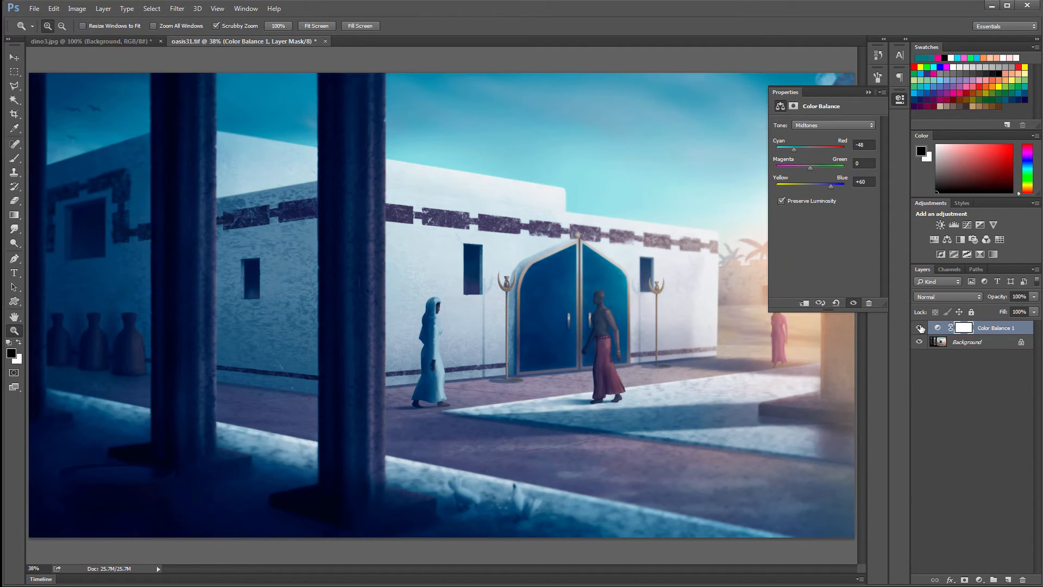
{"action": "left_click", "coordinate": [920, 327]}
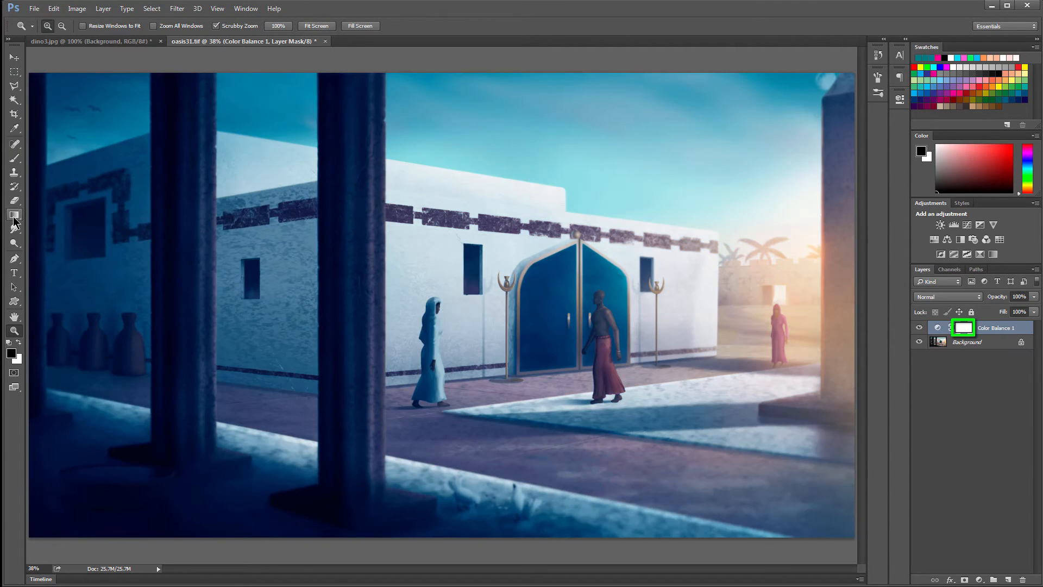
{"action": "right_click", "coordinate": [13, 215]}
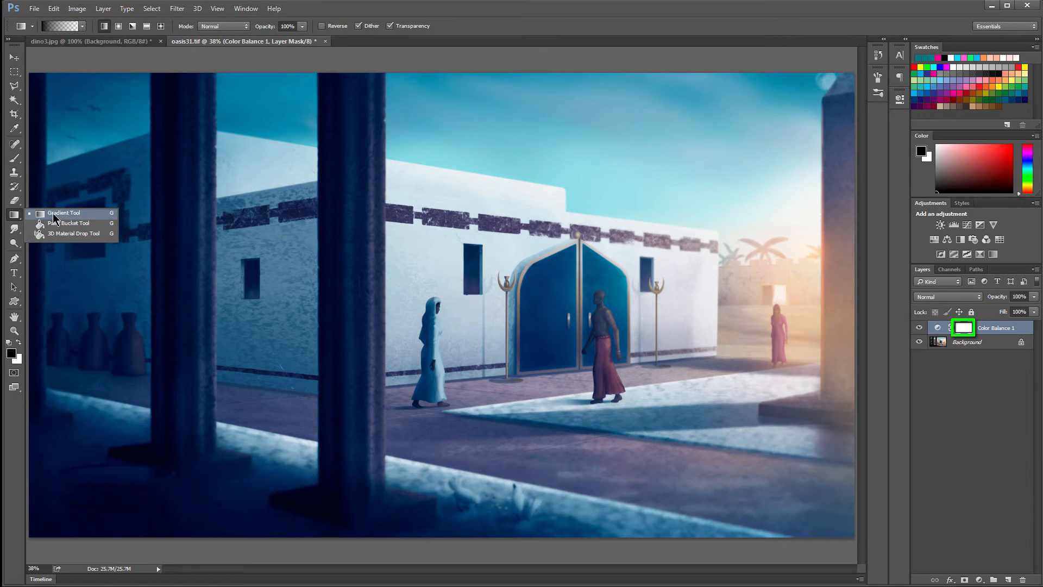